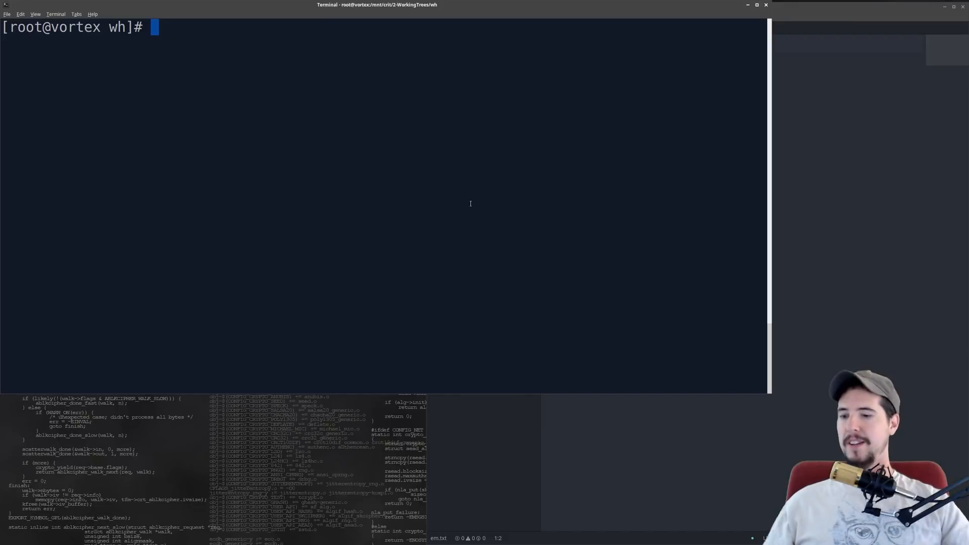
Step: Run curl against api.github.com/repos/tipztek/wh/commits and read the returned JSON commit list
type("curl https://api.github.com/repos/tipztek/wh/commits")
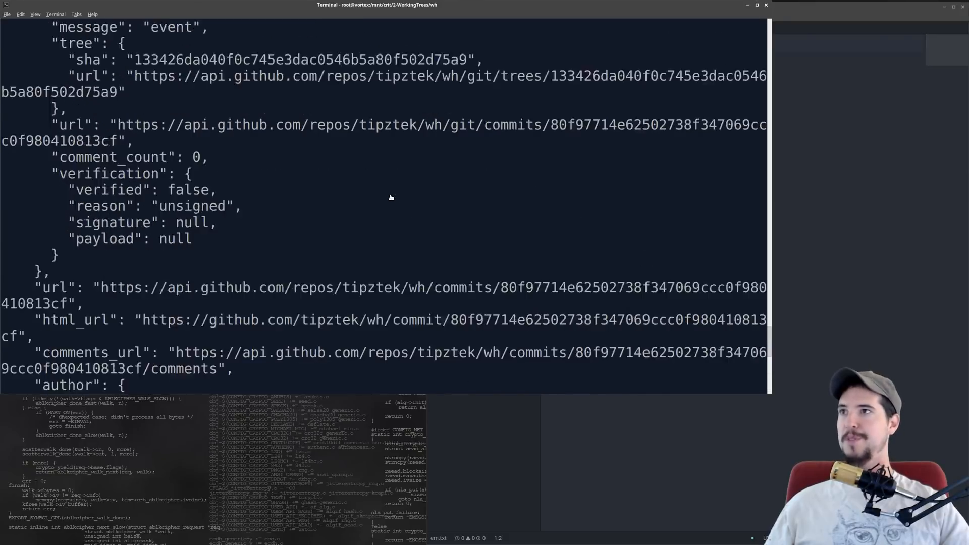
scroll("down", 3)
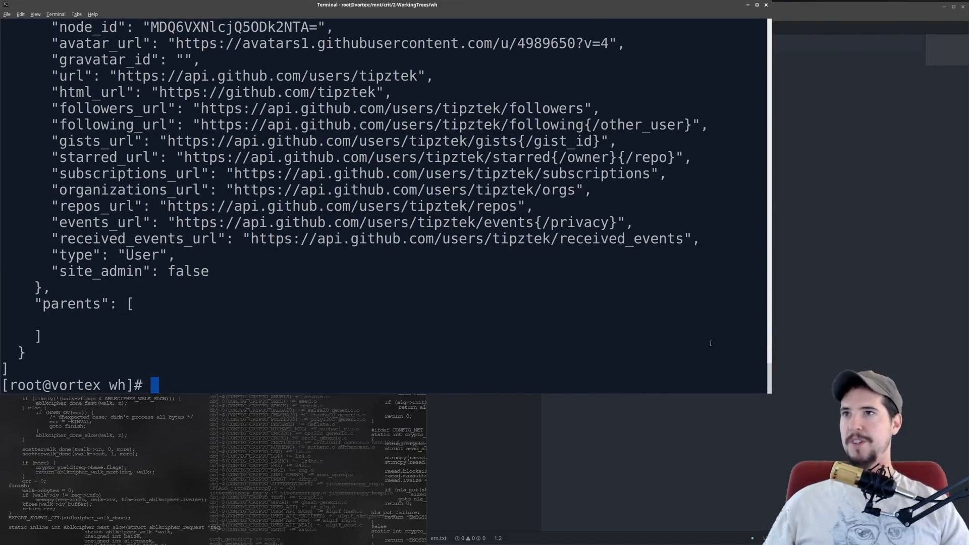
type("curl https://api.github.com/repos/tipztek/wh/commits")
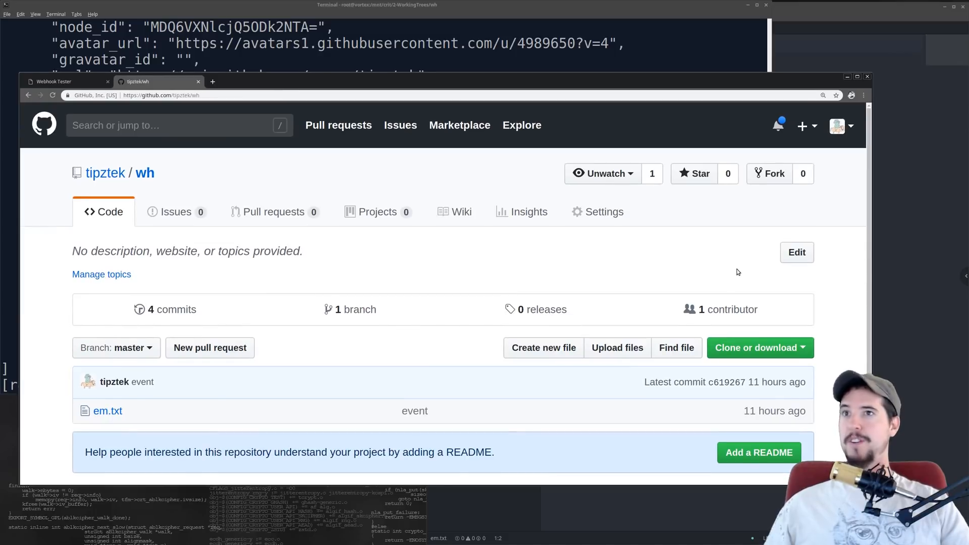
mouse_move(735, 276)
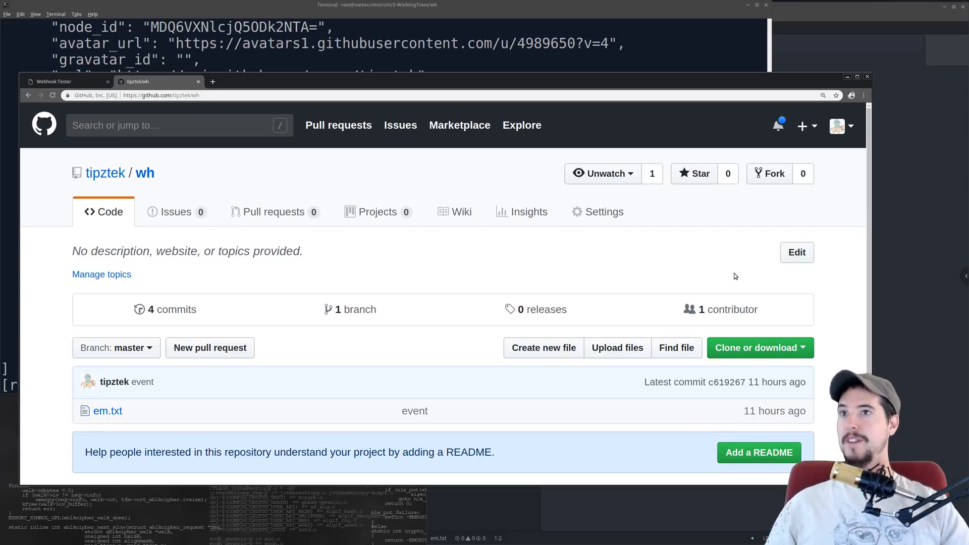
Step: Copy the unique request URL from Webhook Tester and return to the wh repository on GitHub
left_click(56, 81)
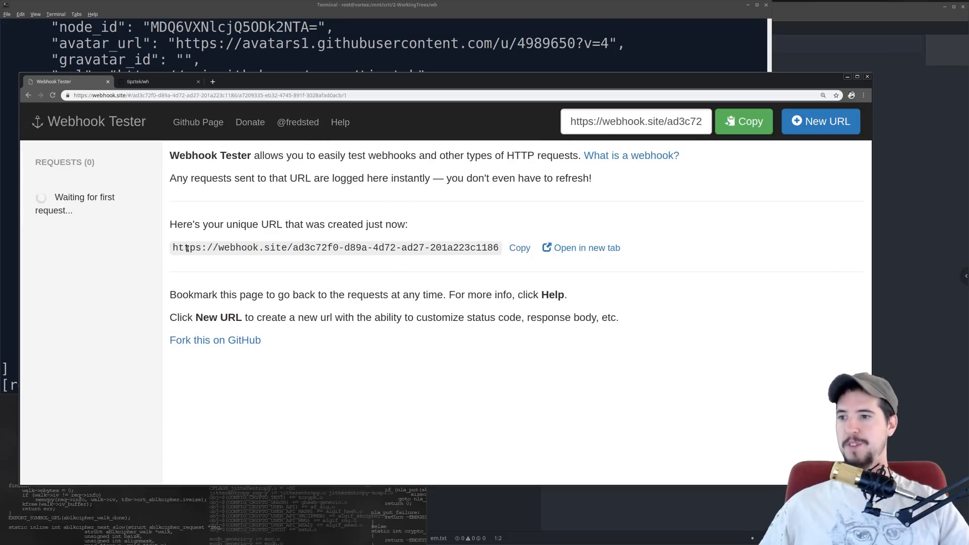
left_click_drag(174, 247, 498, 248)
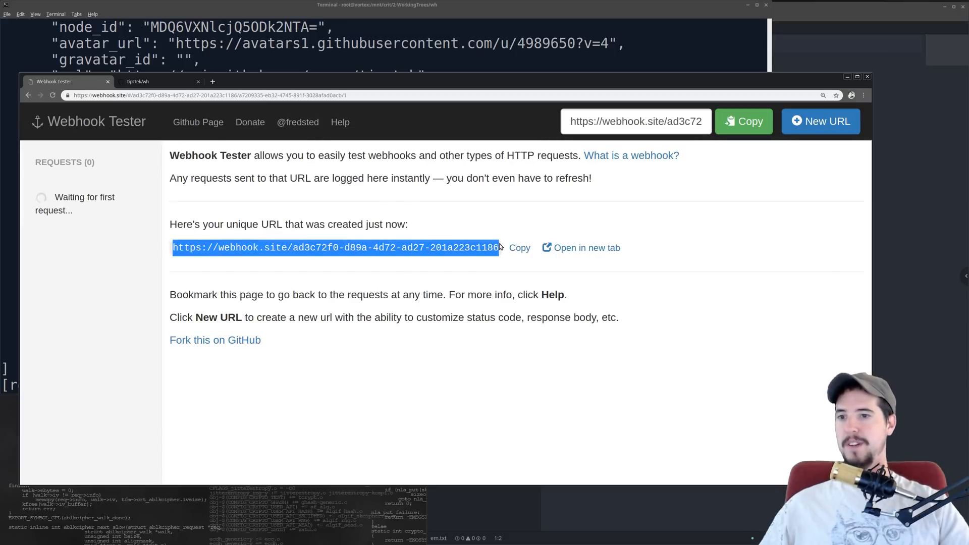
left_click(138, 81)
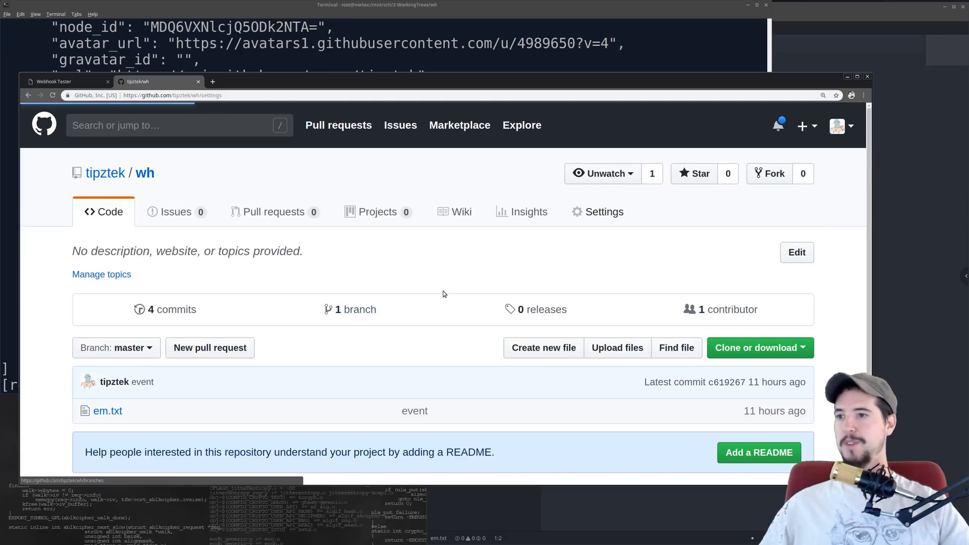
Step: From Settings > Webhooks, add a webhook posting every event as JSON to the webhook.site URL
left_click(597, 211)
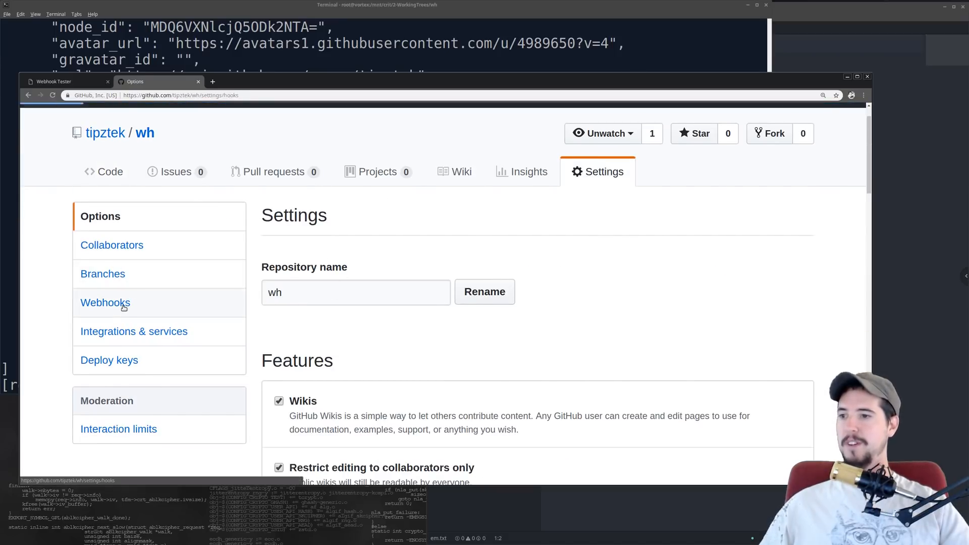
left_click(105, 301)
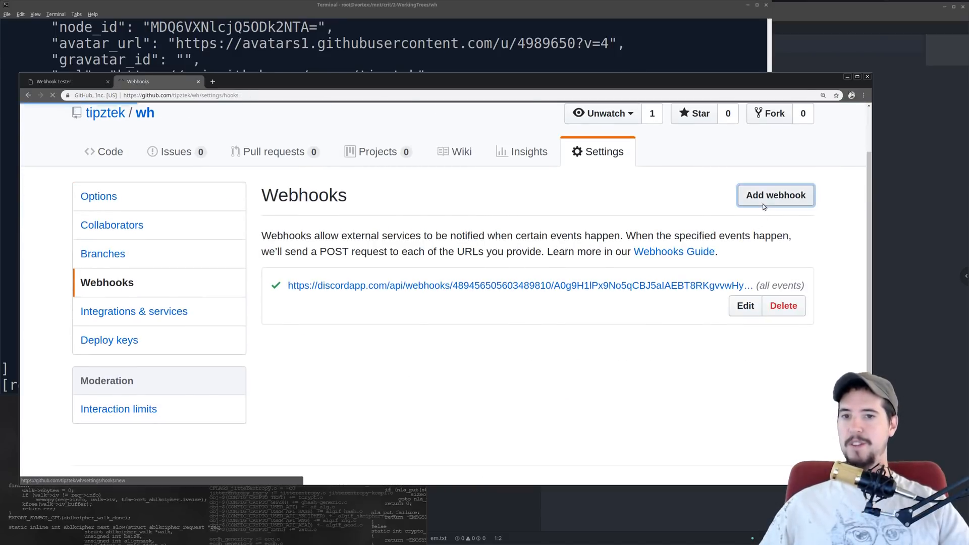
left_click(775, 195)
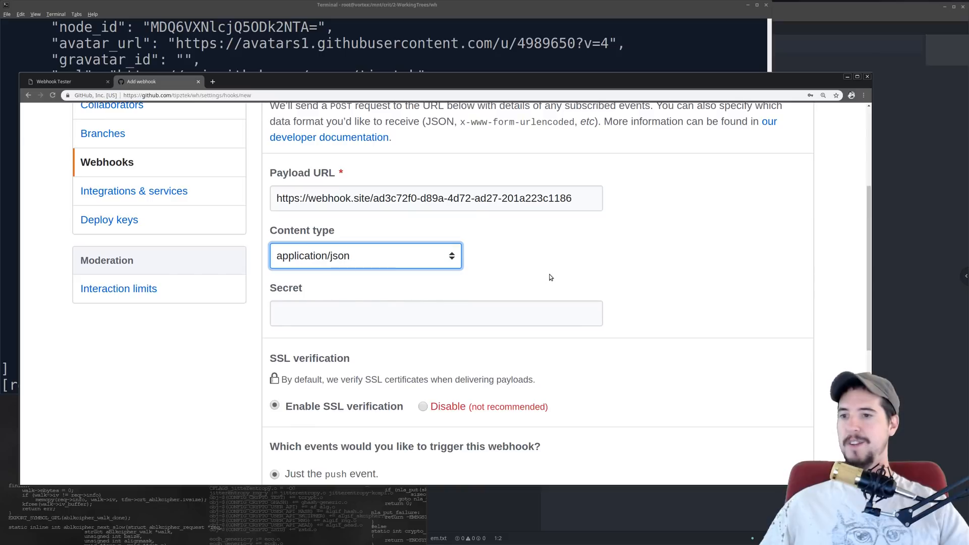
scroll("down", 3)
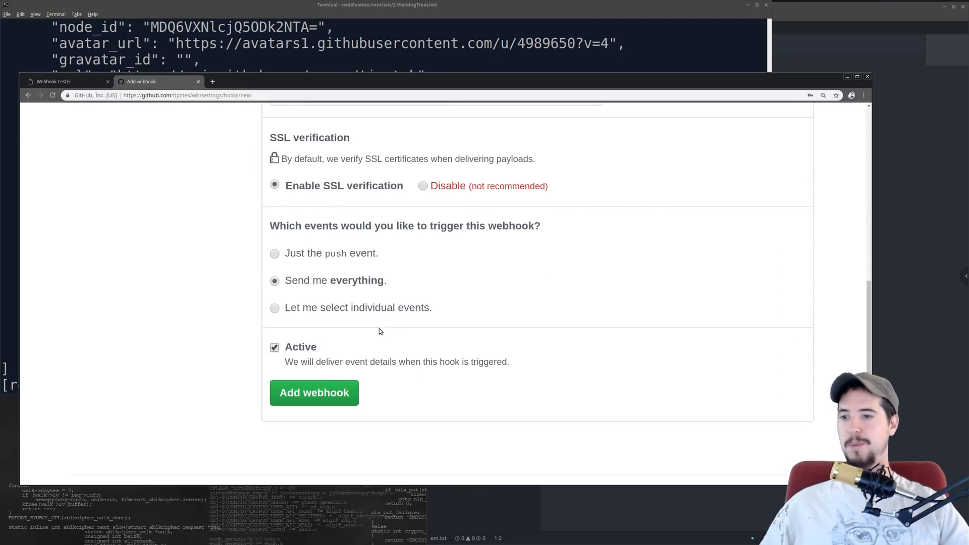
left_click(313, 392)
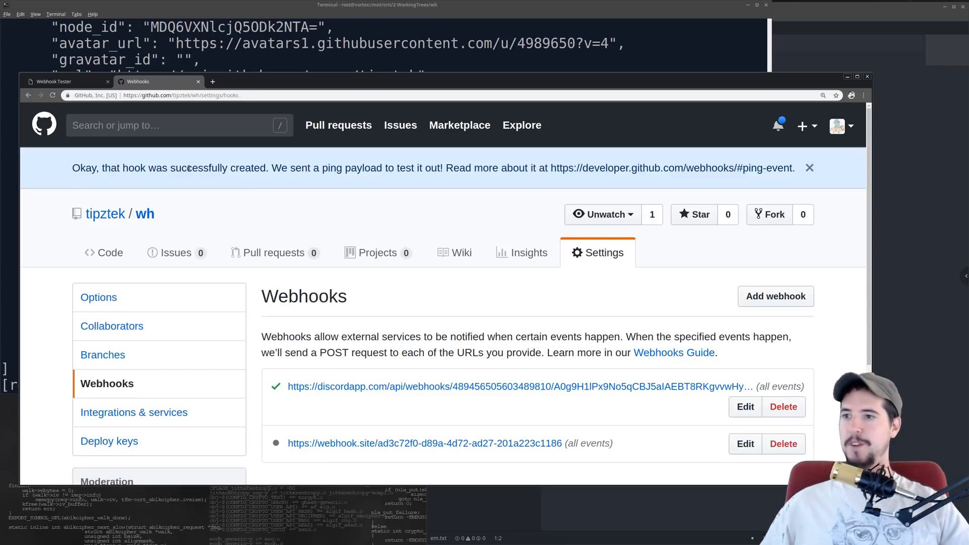
left_click(56, 81)
type("git add -A")
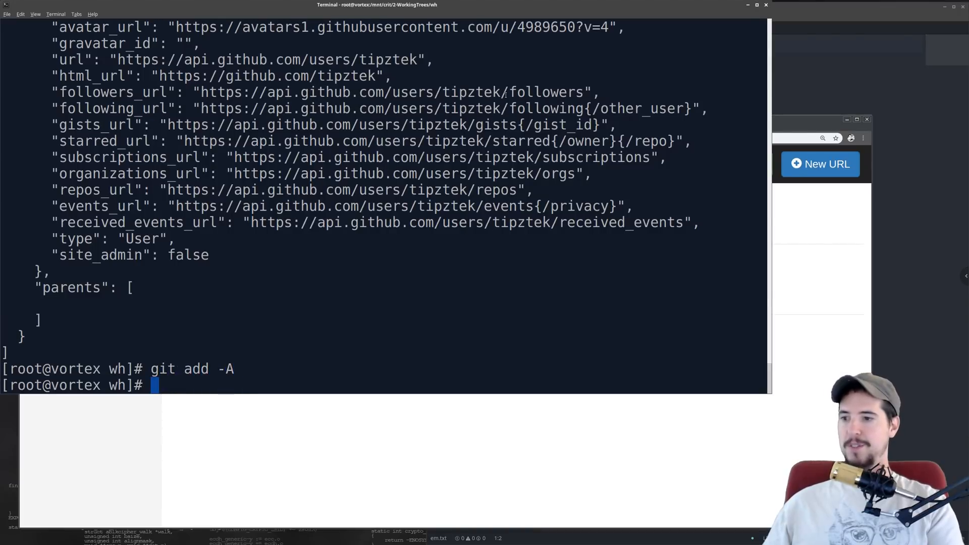
Step: Commit the staged changes on master with the message 'event'
type("git commit -m 'event")
type("git push")
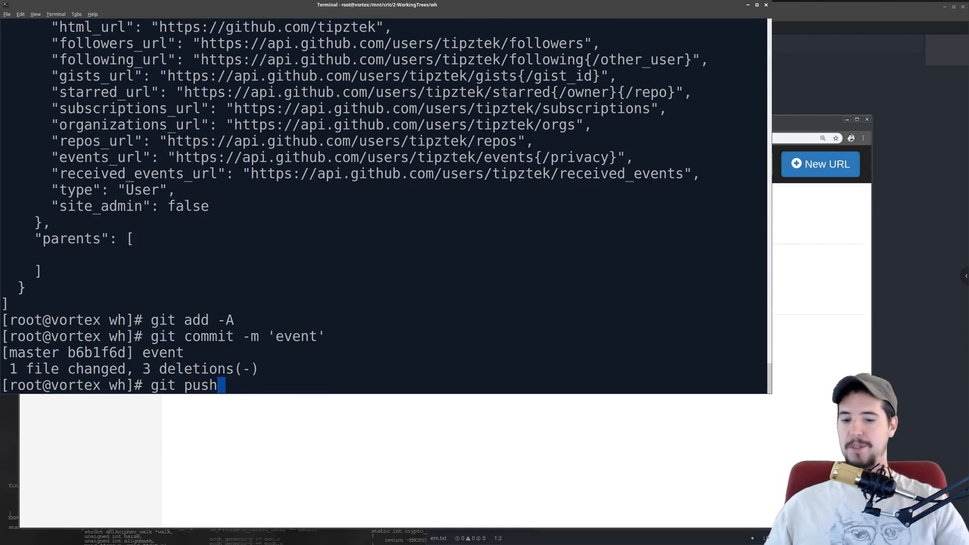
mouse_move(280, 486)
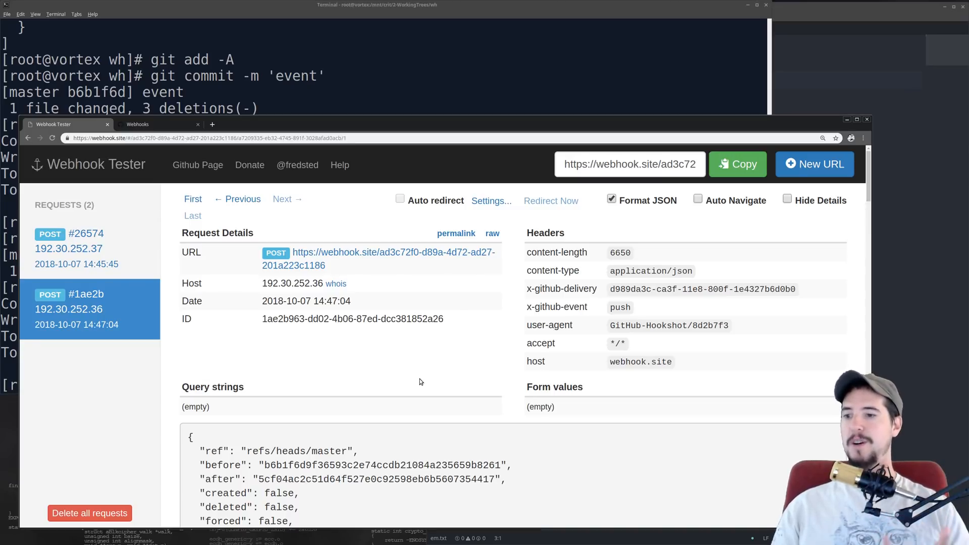
mouse_move(339, 376)
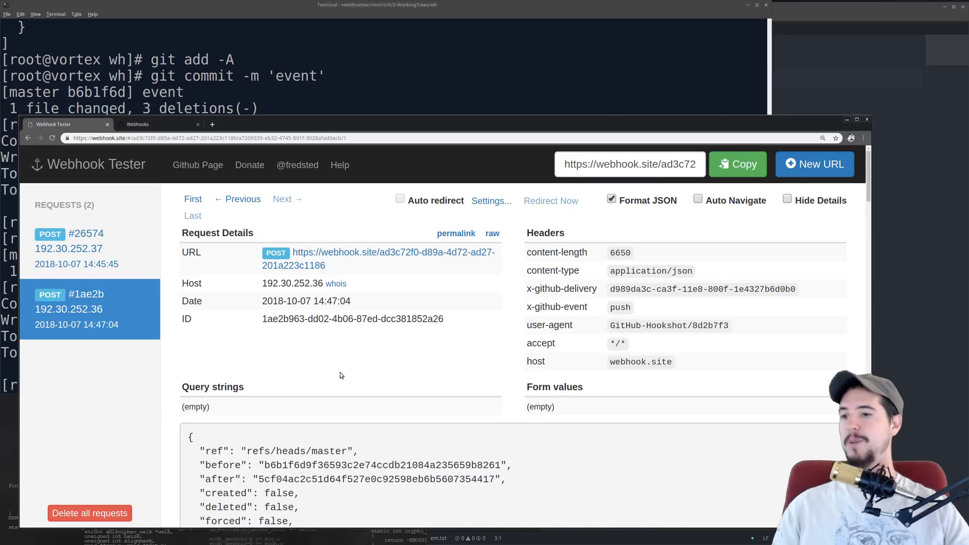
Step: Scroll through the headers and JSON payload of GitHub's push request in Webhook Tester
scroll("down", 3)
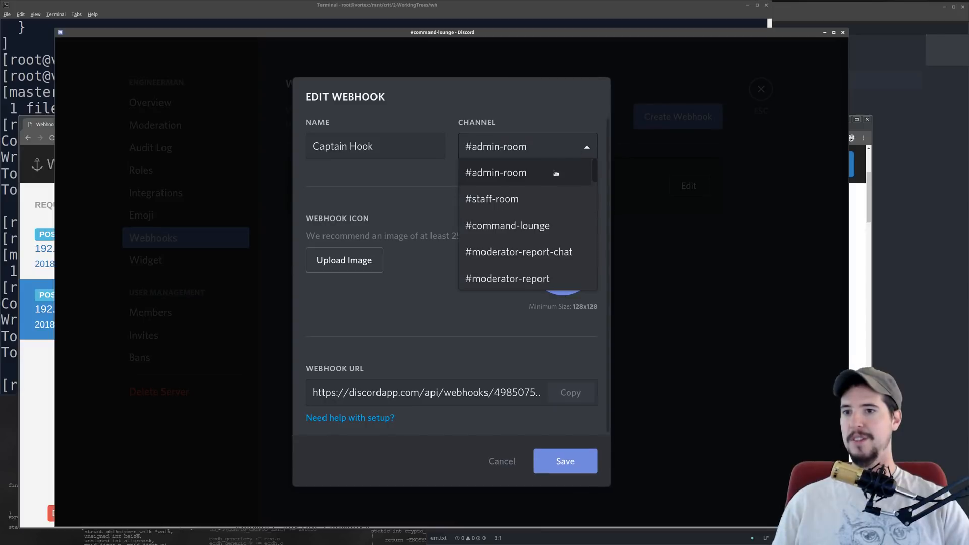
Step: Point the Captain Hook webhook at #command-lounge, copy its URL and save the change
left_click(507, 225)
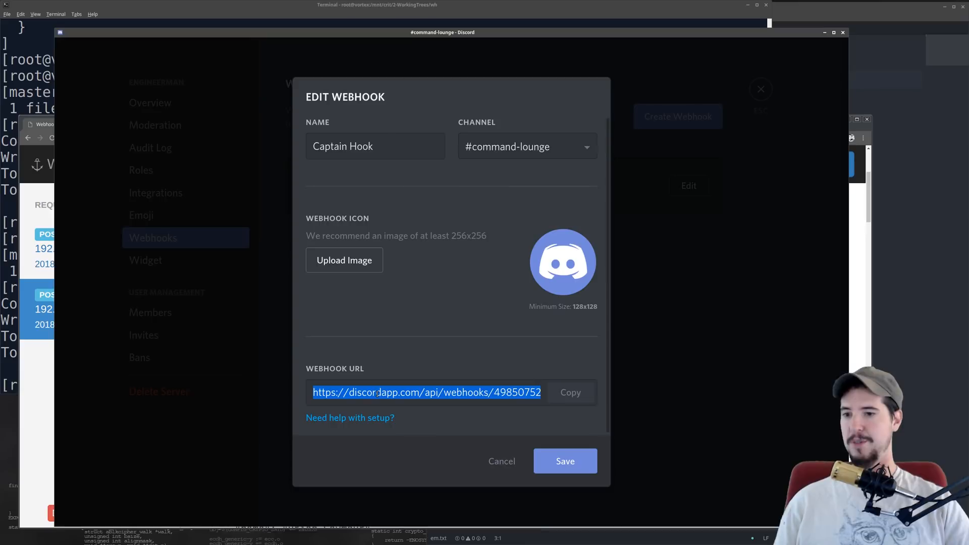
left_click(564, 461)
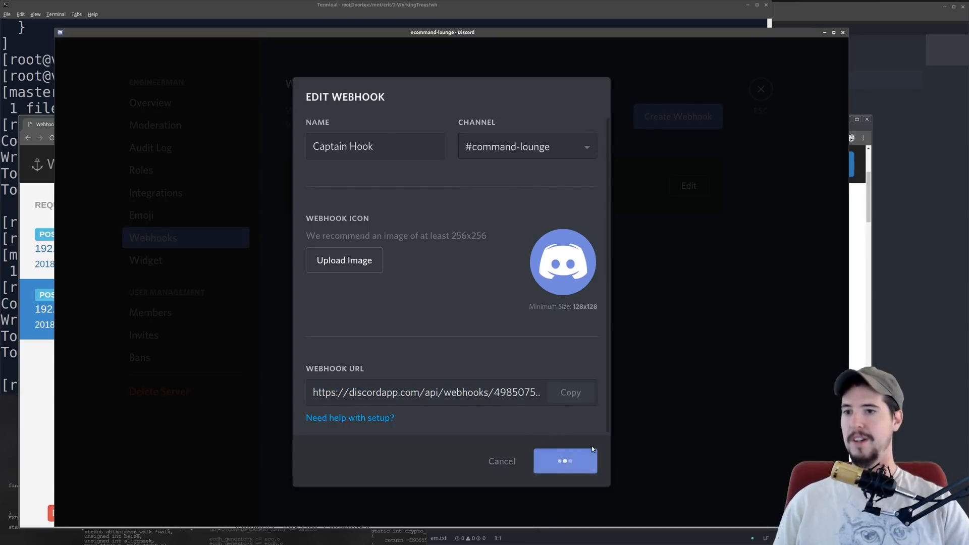
left_click(564, 461)
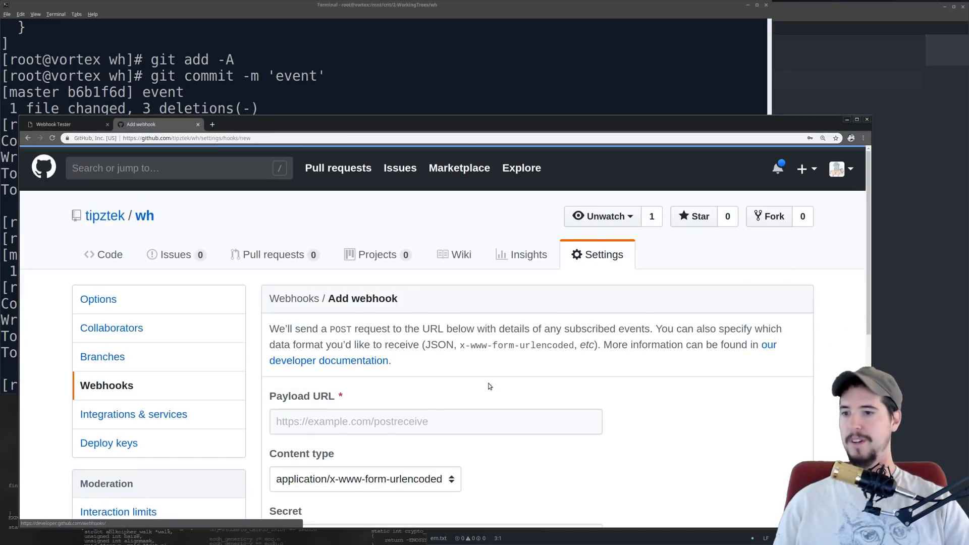
Step: Add a webhook sending every event to the Discord webhook URL with /github appended
type("7r20KU8hYnB86I8zfy6UvZuu1iPni804so8b6YUk8-0vYLqaOpfiF903/")
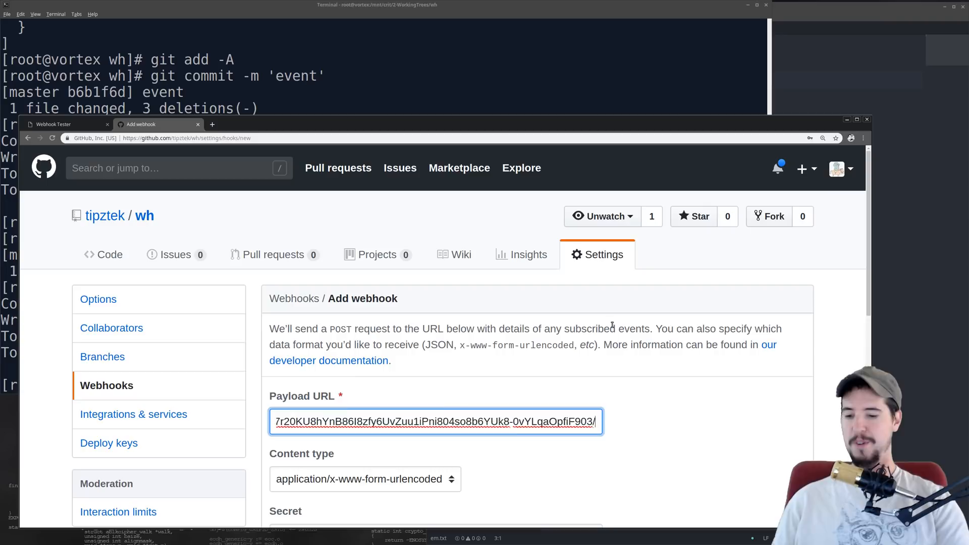
type("github")
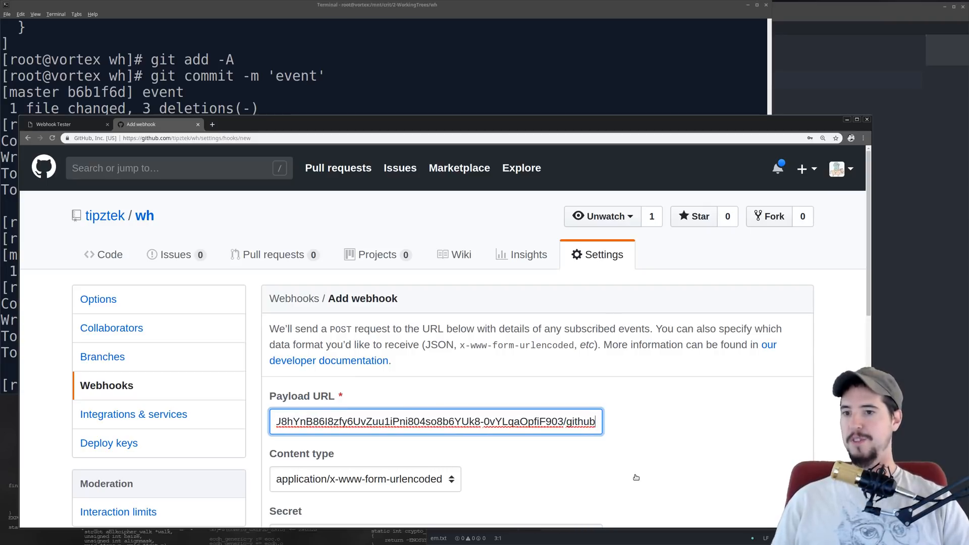
scroll("down", 3)
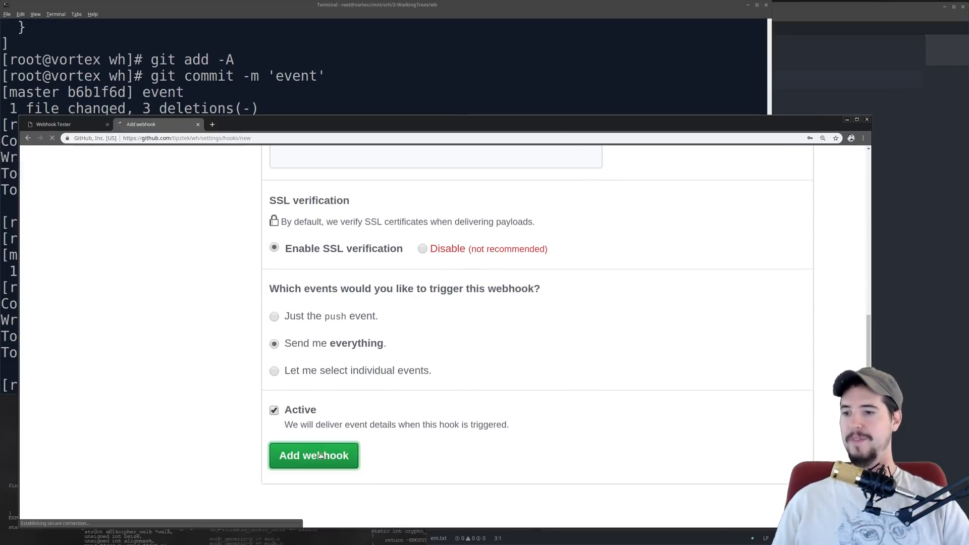
left_click(313, 456)
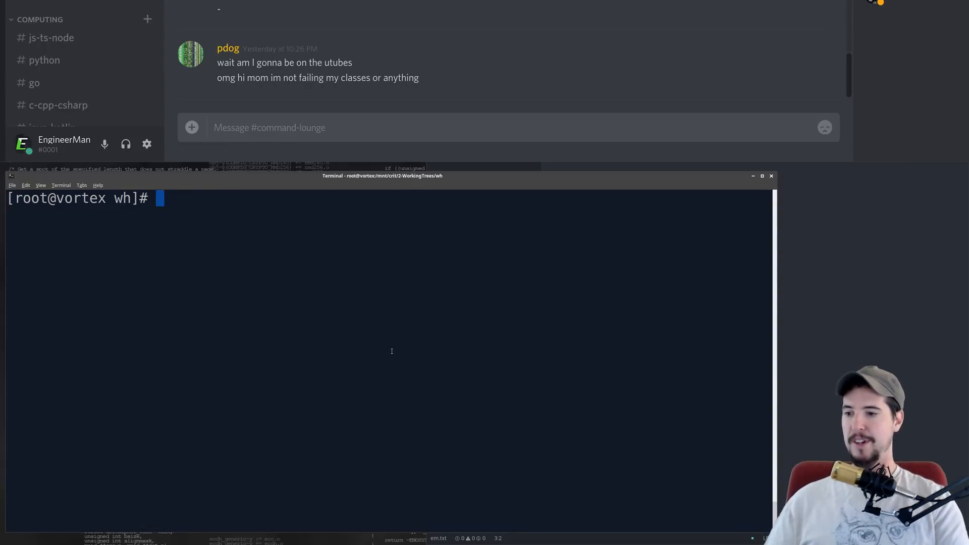
Step: Commit the staged changes with the message 'really hope this makes it to discord'
type("git commit -m 'really hope this makes")
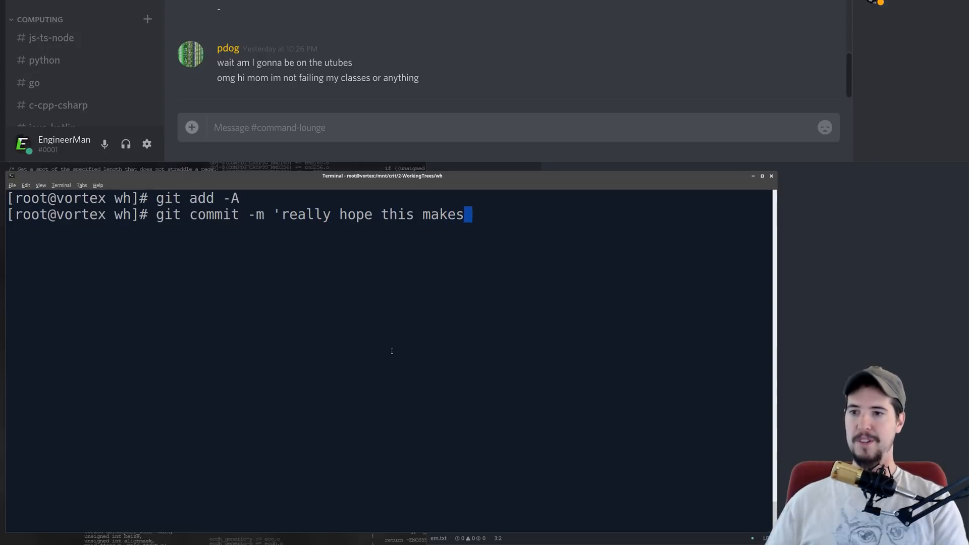
type("it to discord")
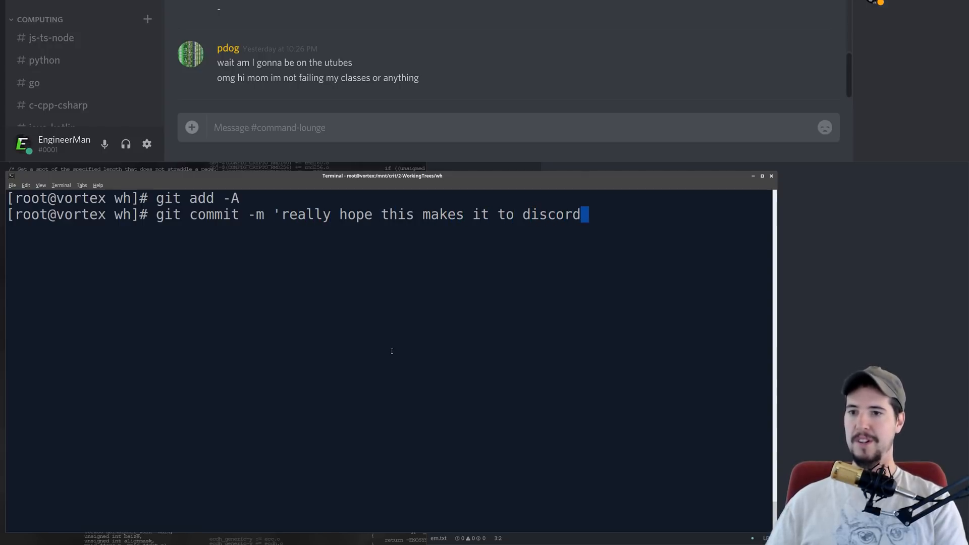